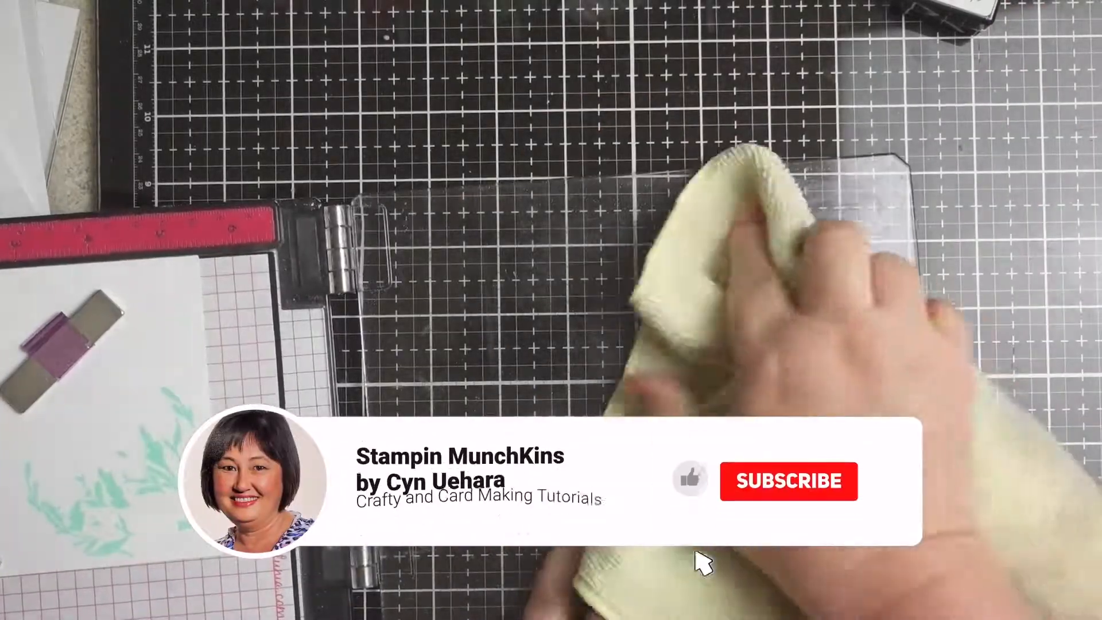
# - Wipe leftover ink off the clear flower stamp on the platform door with a damp cloth
pyautogui.click(788, 481)
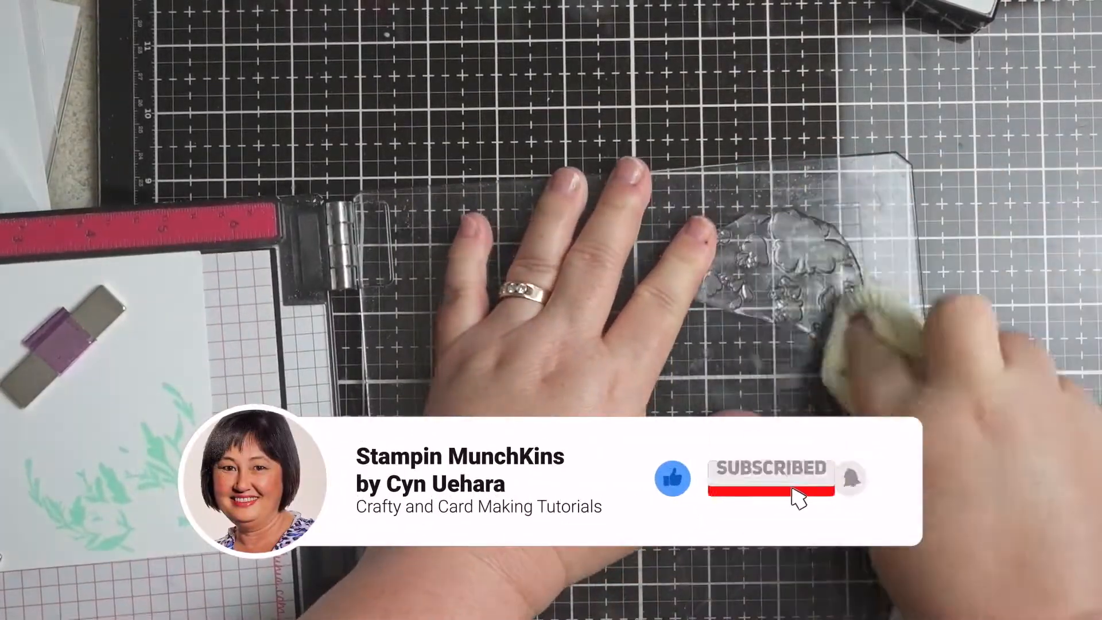